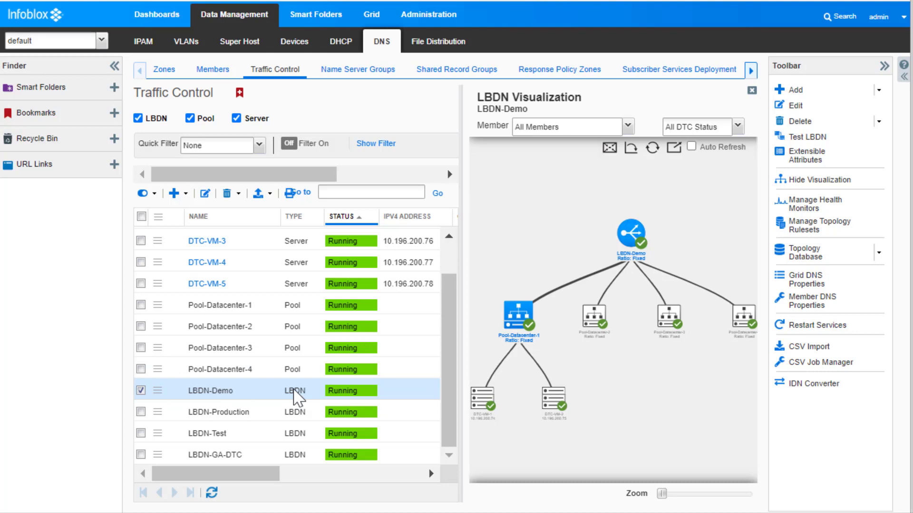
Edit LBDN-Demo from Traffic Control and view its pools with ratios 1, 2 and 3
right_click(297, 390)
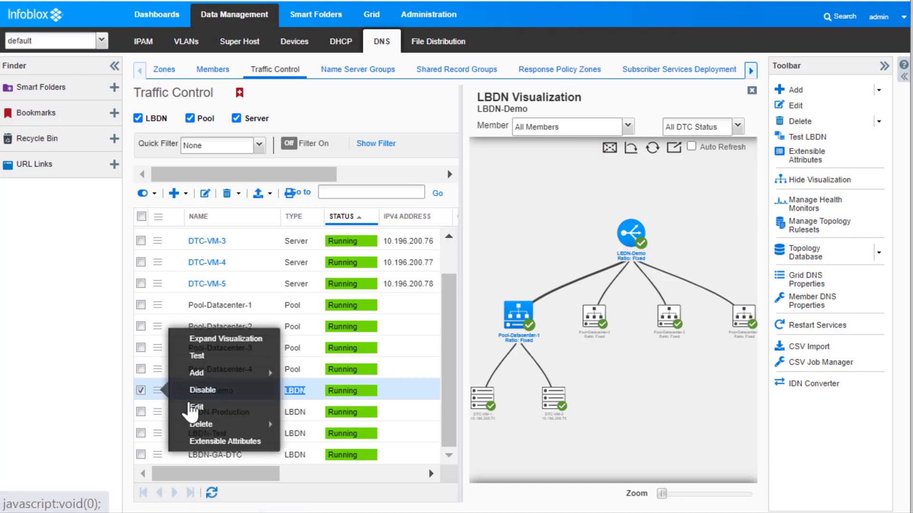
click(198, 406)
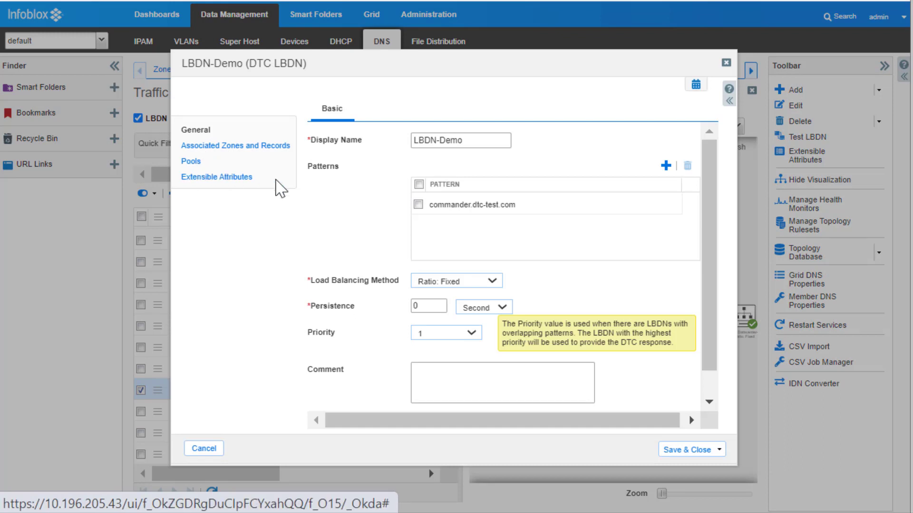
click(190, 161)
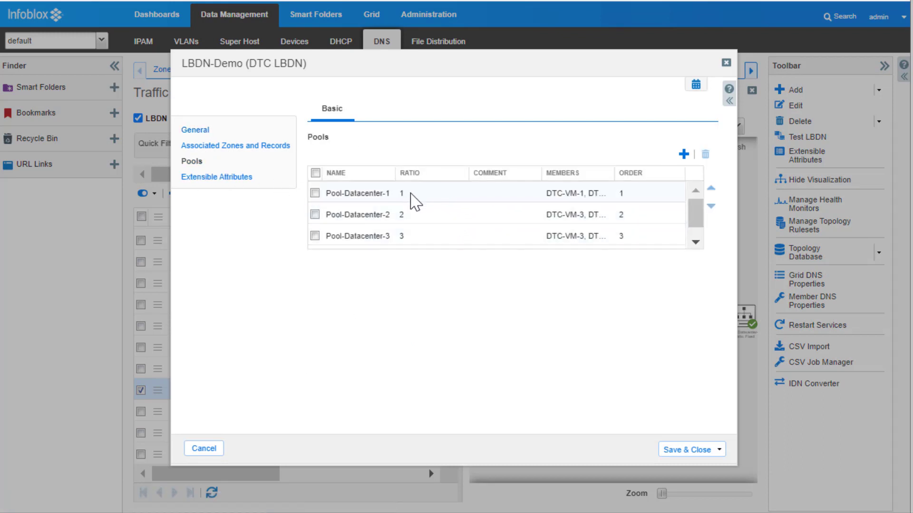
scroll(down, 3)
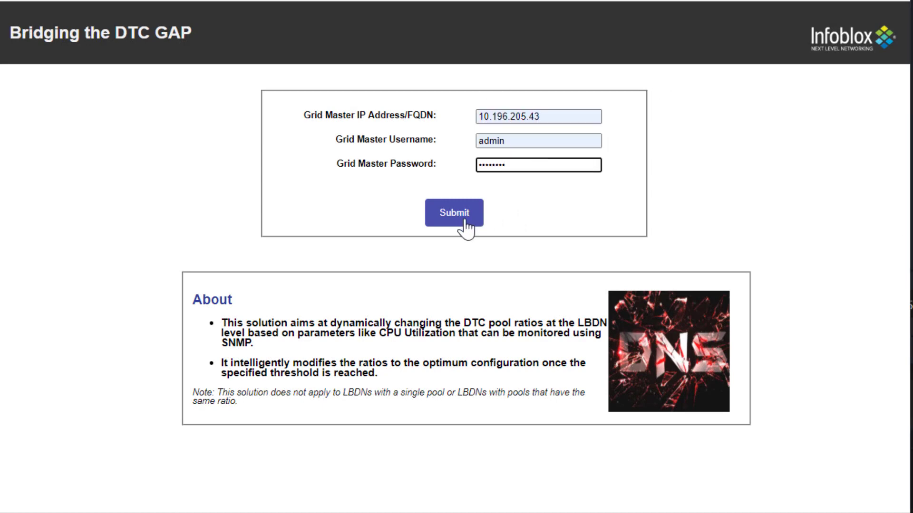
mouse_move(472, 227)
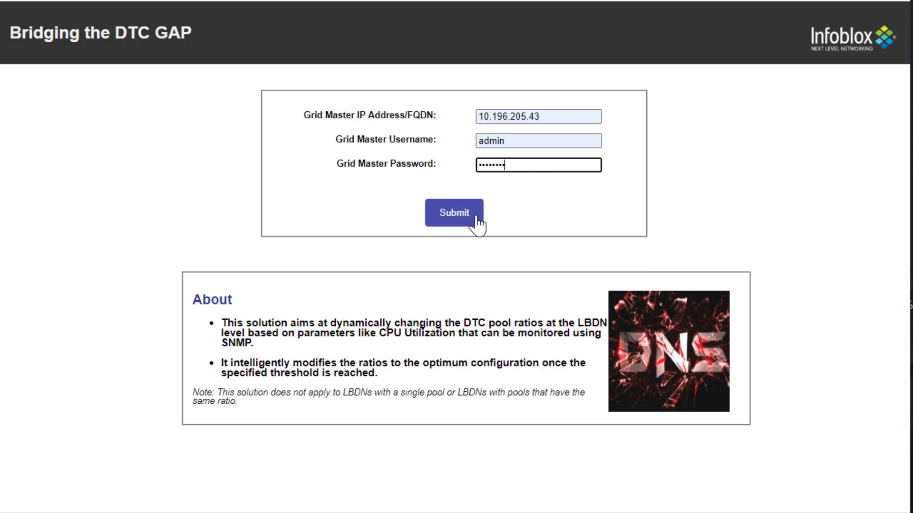
Submit the Grid Master IP, username and password, then choose LBDN-Demo from the LBDN list
click(453, 212)
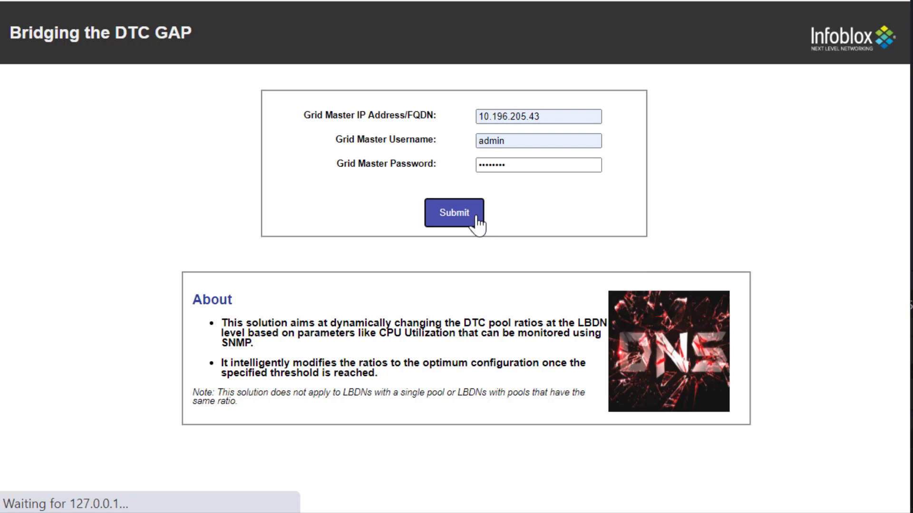
click(453, 212)
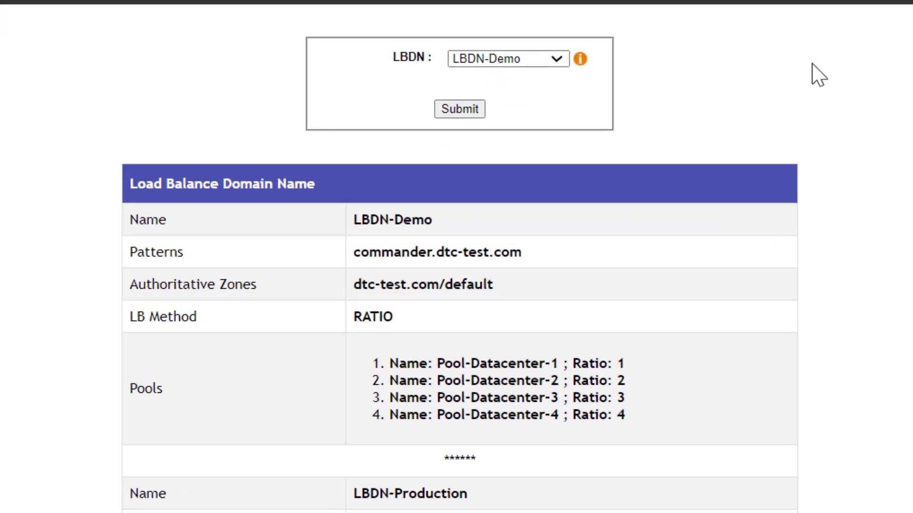
scroll(down, 3)
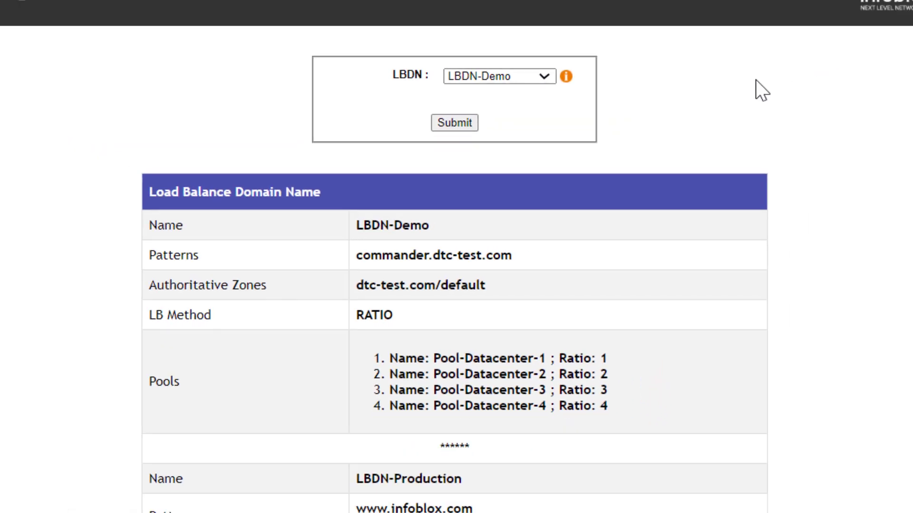
click(497, 76)
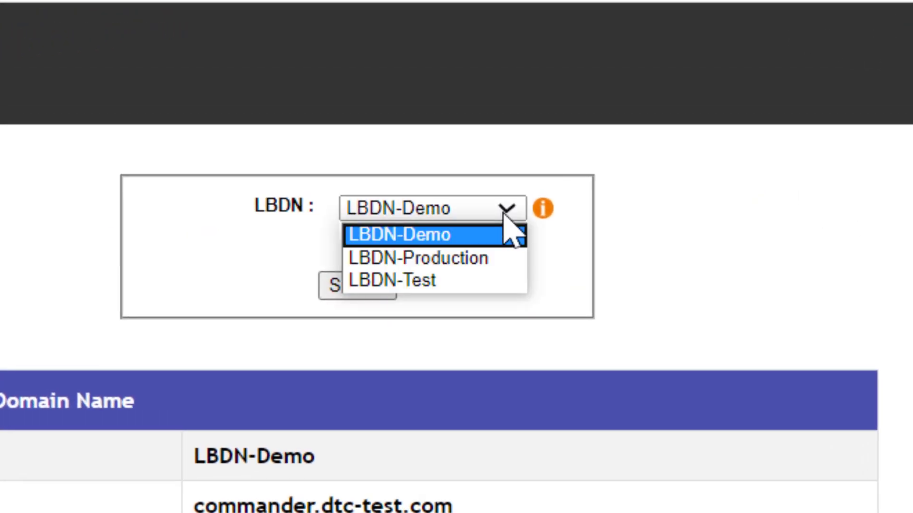
mouse_move(542, 208)
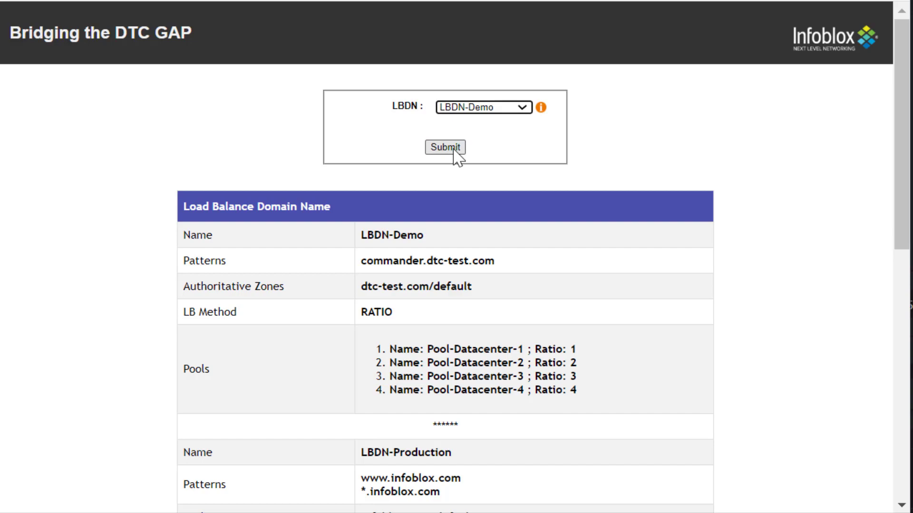
Load LBDN-Demo's CPU utilization and submit a 45% threshold with Restart the Grid checked
click(445, 146)
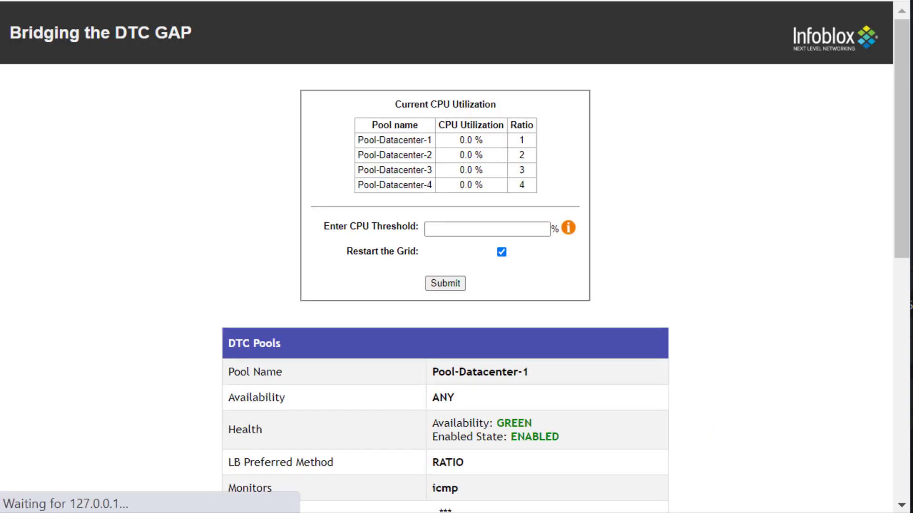
scroll(down, 3)
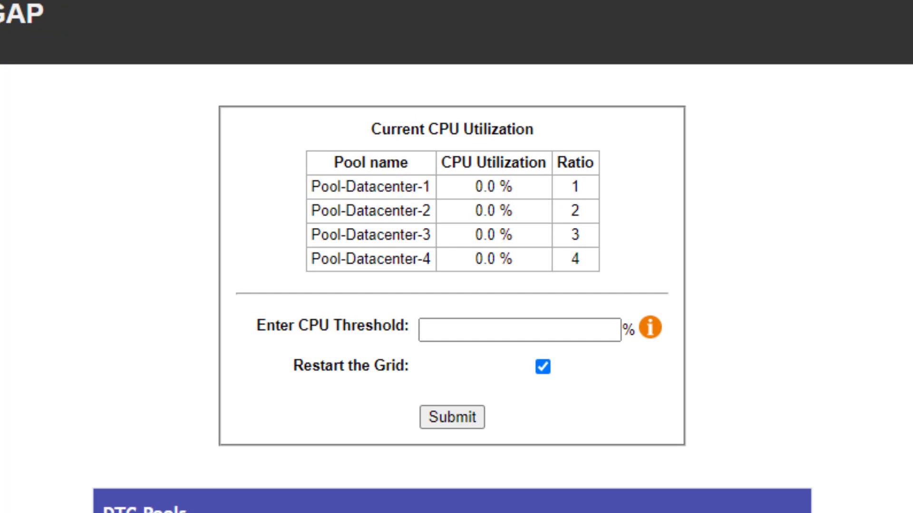
text(45)
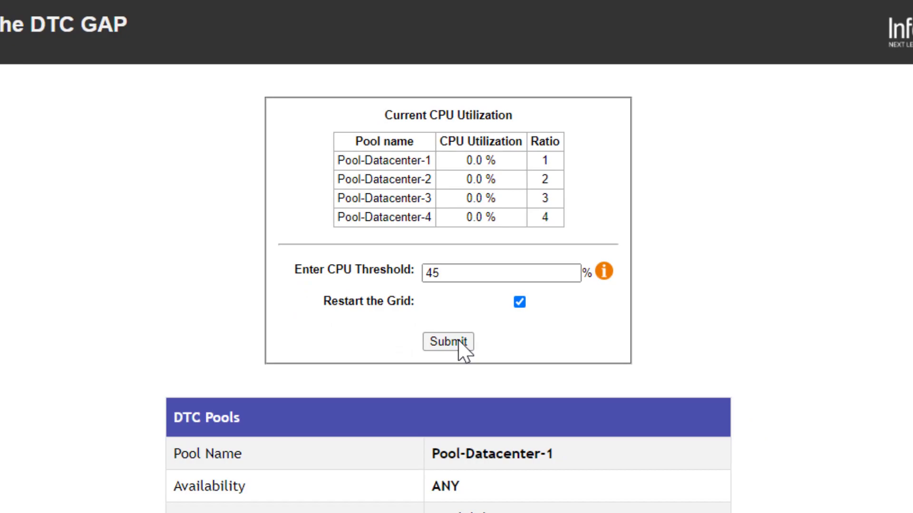
click(445, 342)
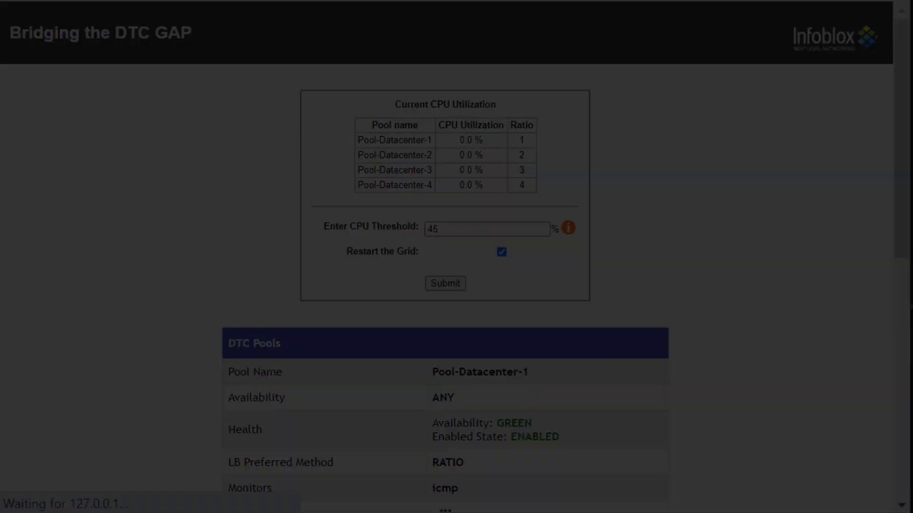
click(444, 283)
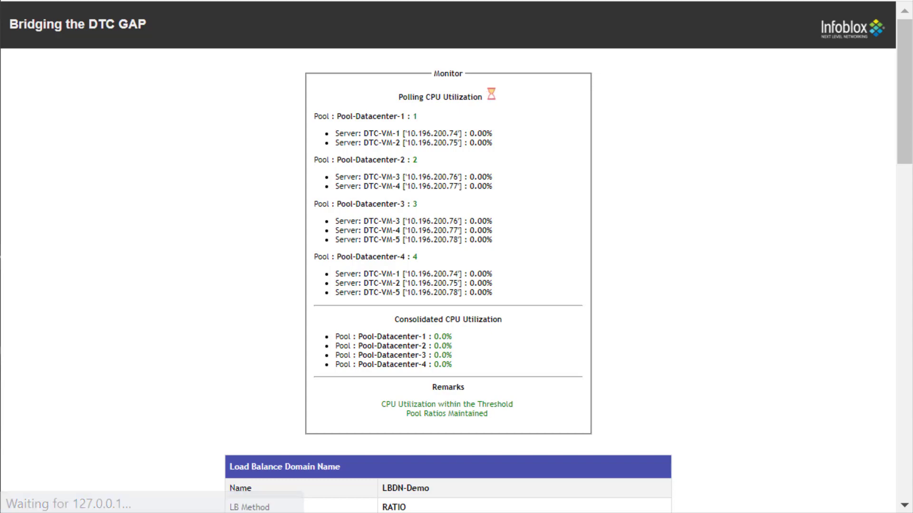
scroll(down, 3)
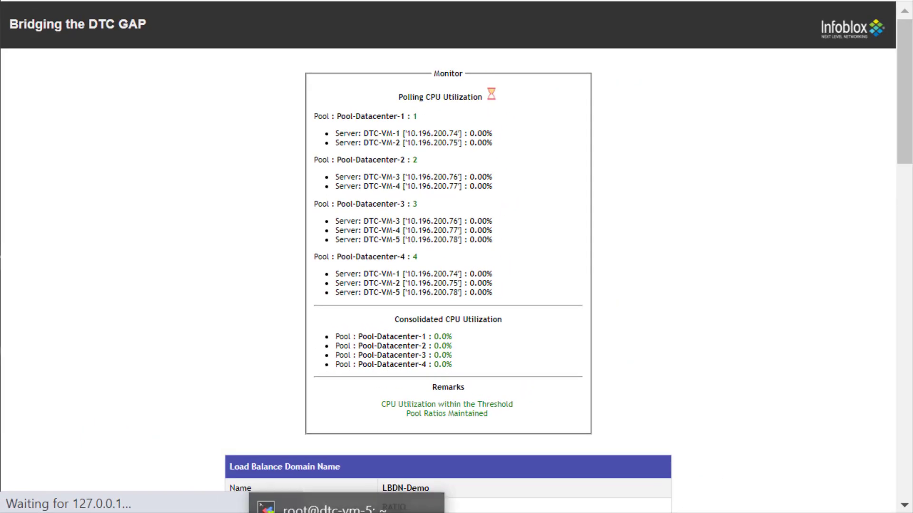
Run 'stress --cpu 40' in the dtc-vm-1 terminal
click(348, 505)
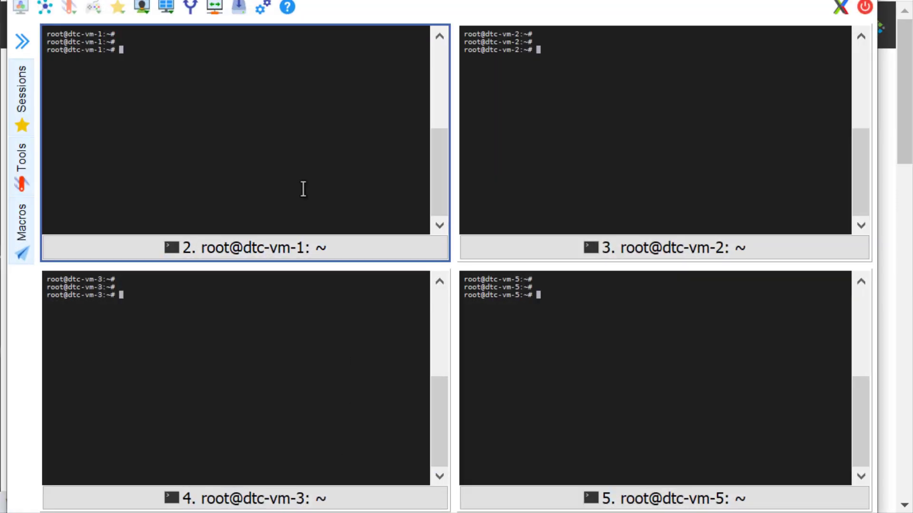
text(stre)
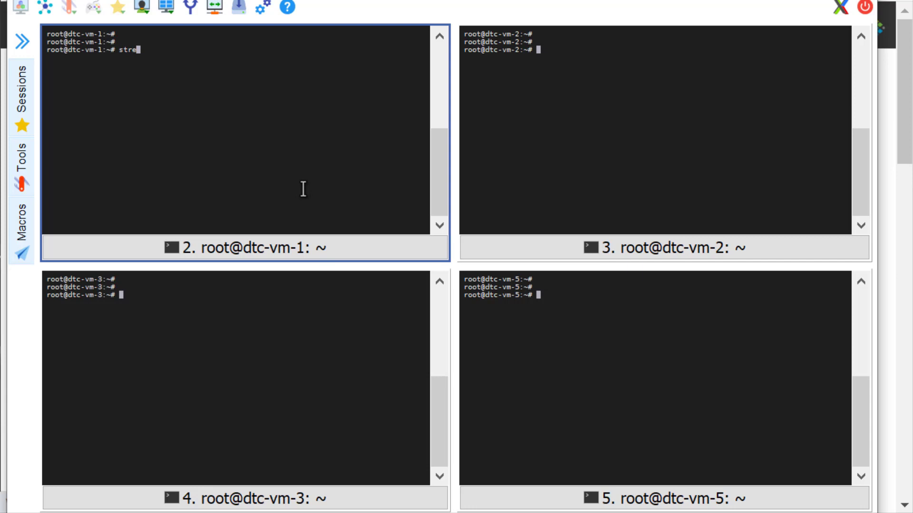
text(ss --cpi)
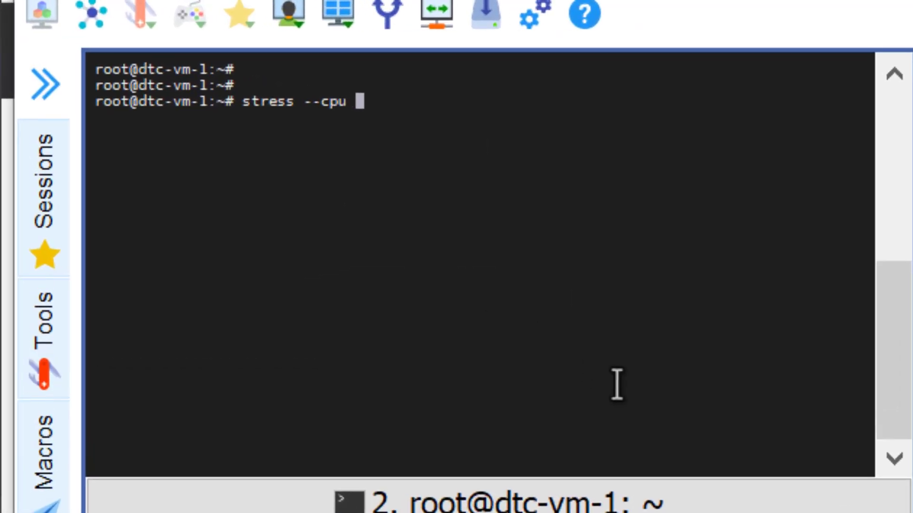
text(40)
text(stress)
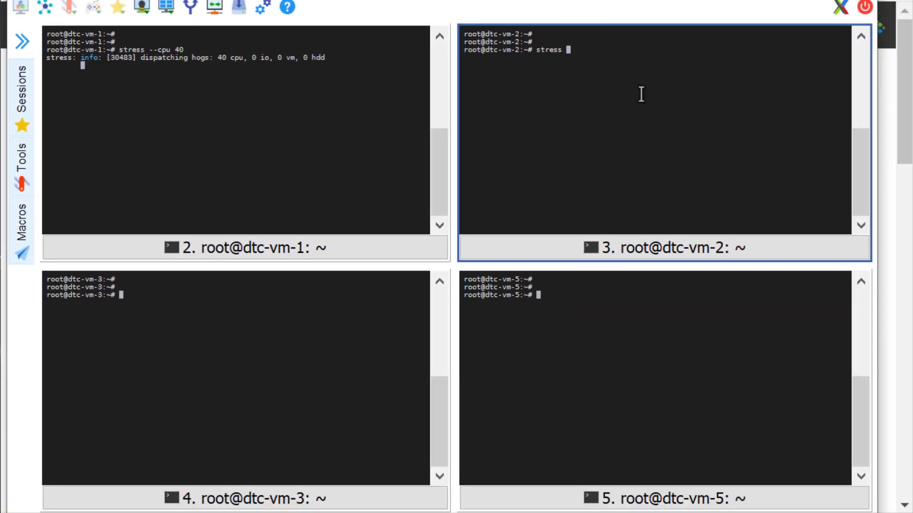
Enter 'stress --cpu 60' in the dtc-vm-2 terminal
text(--cpu 60)
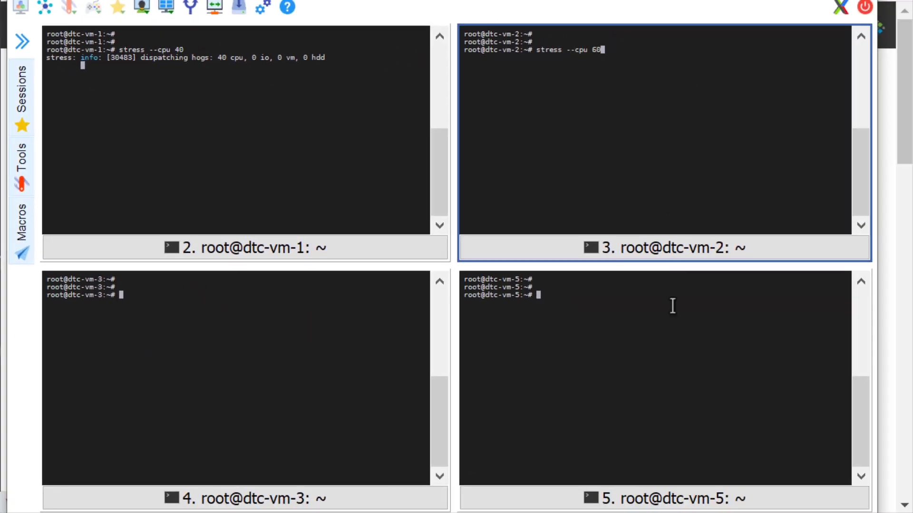
text(stre)
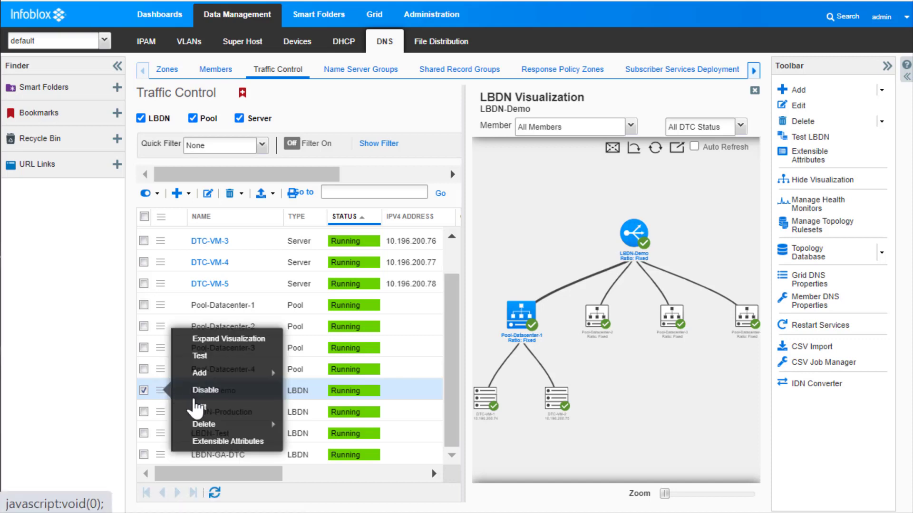
Edit LBDN-Demo and view Pool-Datacenter-1, -2 and -3 at rebalanced ratios 2, 4 and 3
click(198, 407)
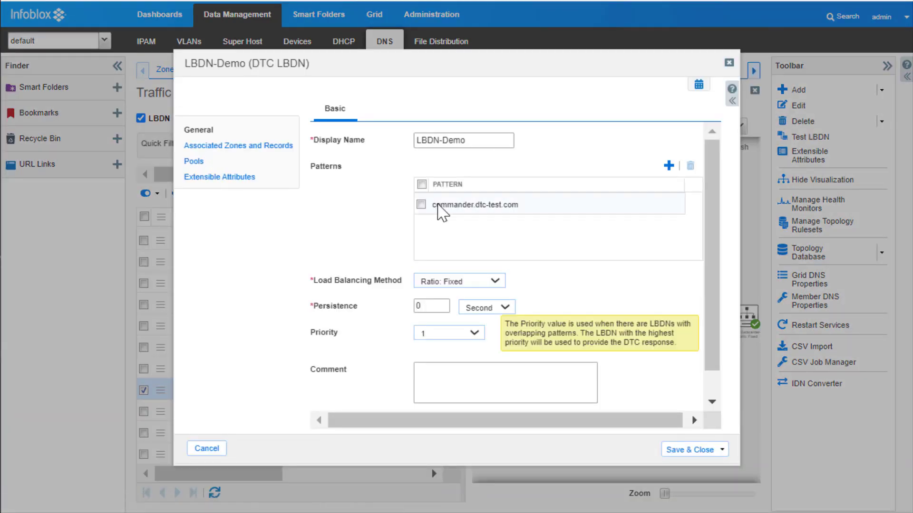
click(194, 162)
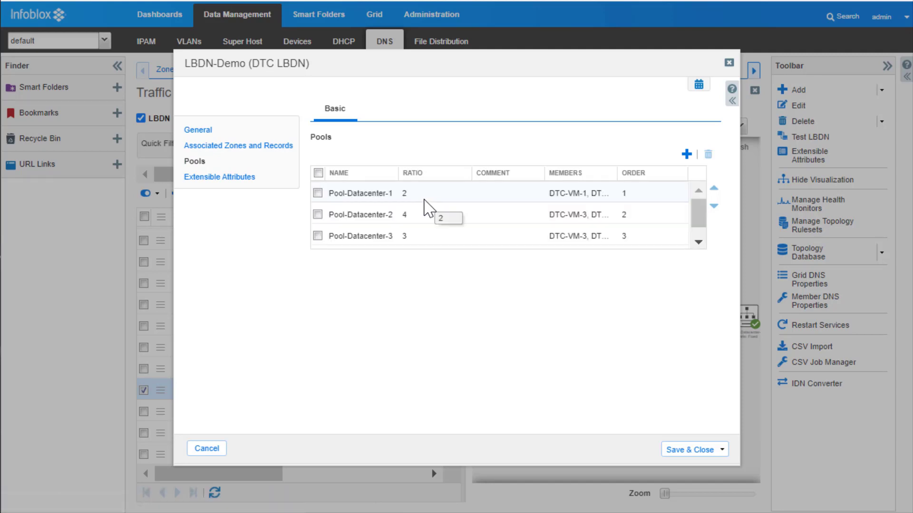